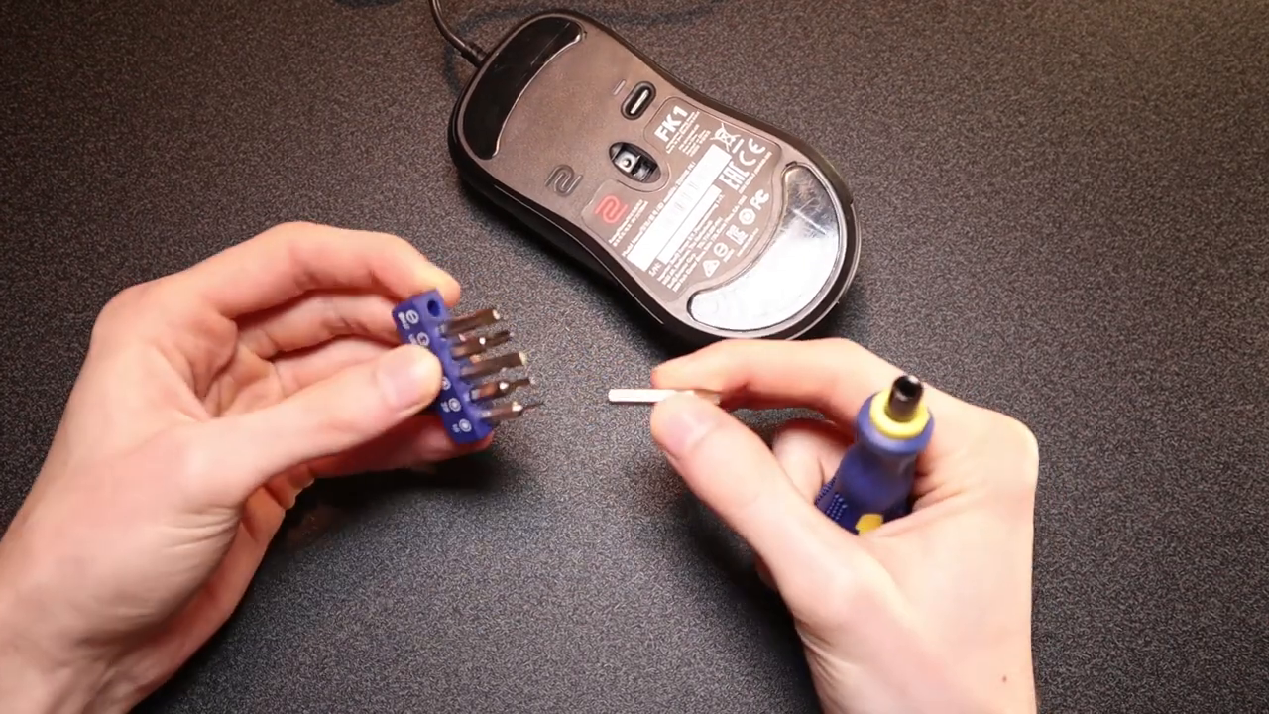
{"action": "left_click", "coordinate": [823, 646]}
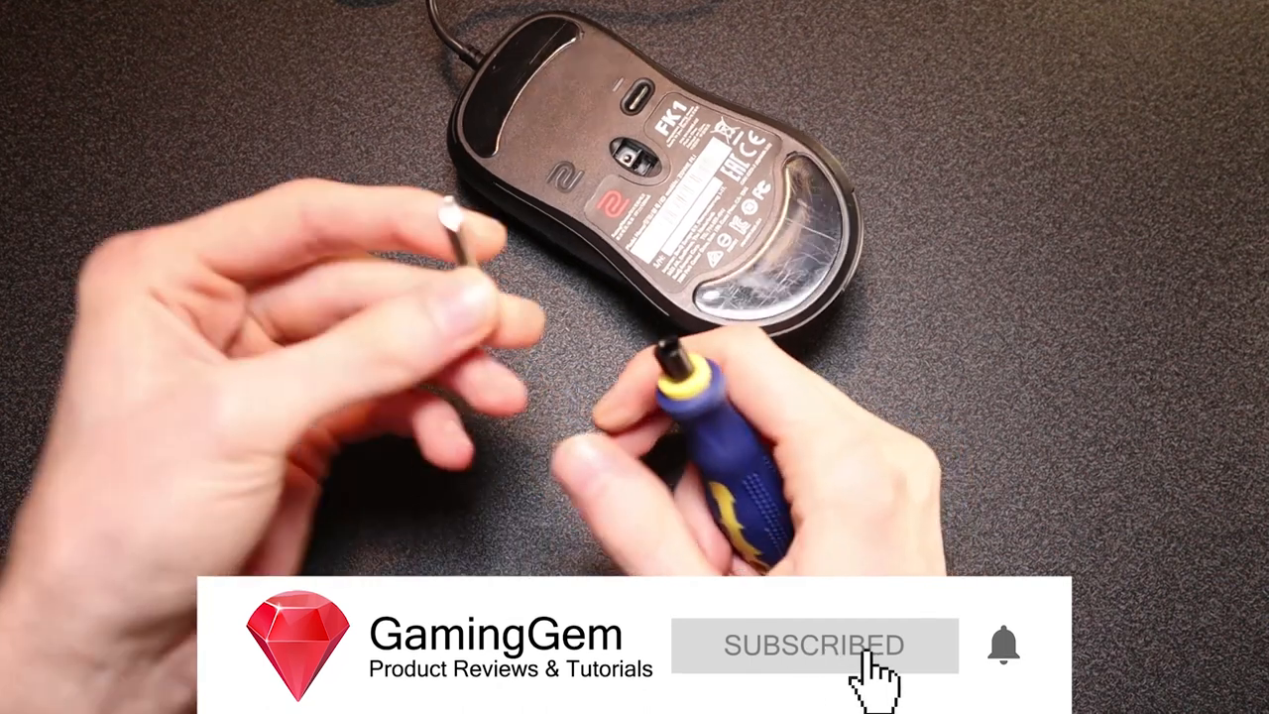